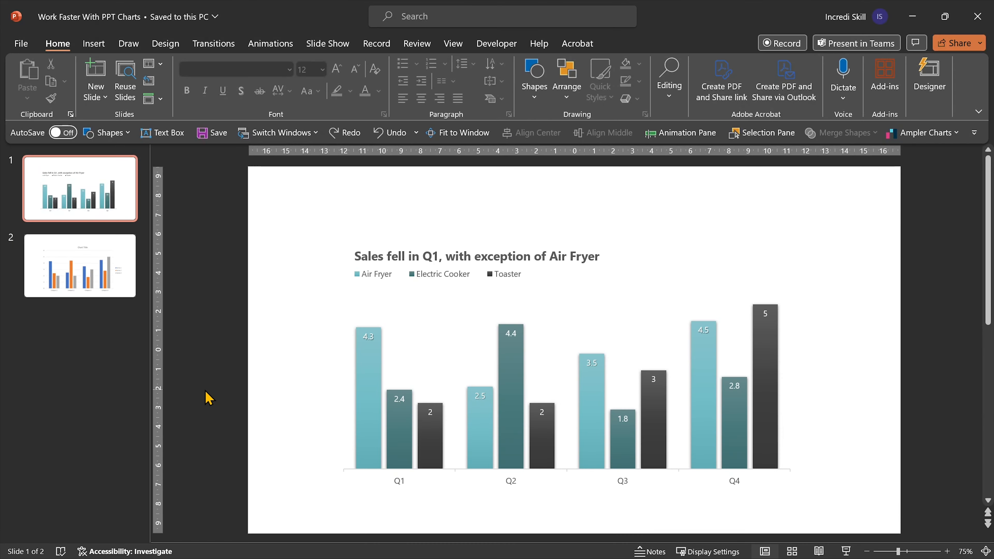
{"action": "mouse_move", "coordinate": [93, 200]}
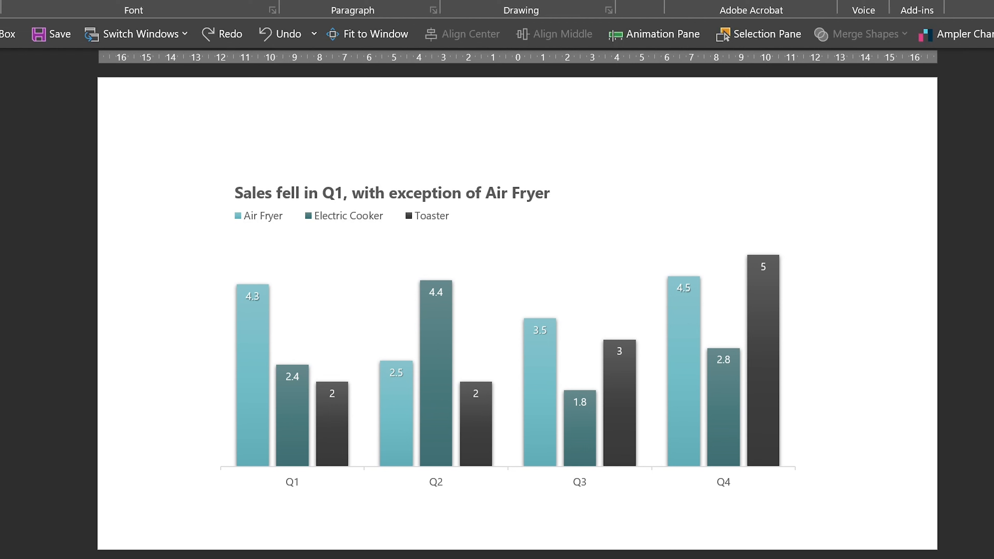
- Save the teal column chart as chart template C1_Theme_Template_V2
{"action": "left_click", "coordinate": [344, 216]}
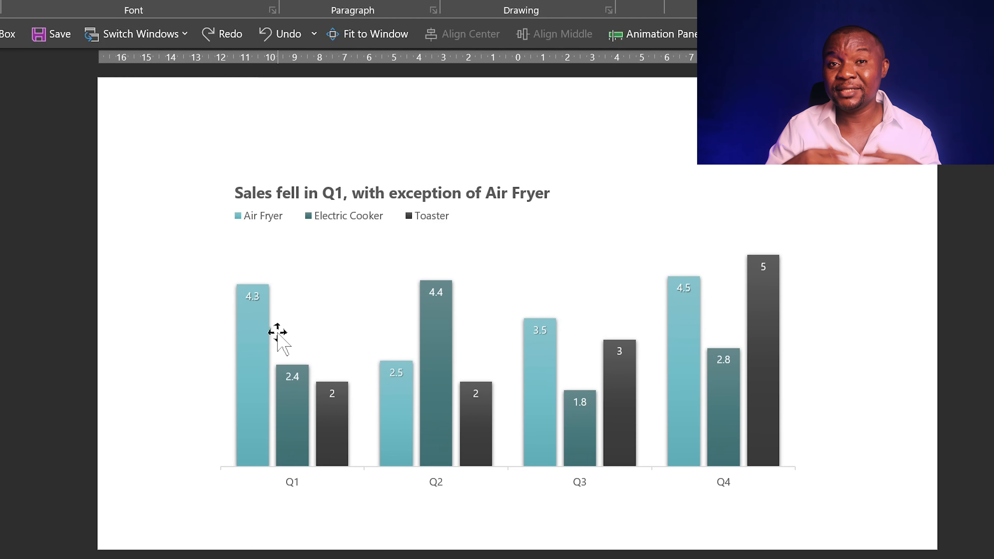
{"action": "mouse_move", "coordinate": [278, 331]}
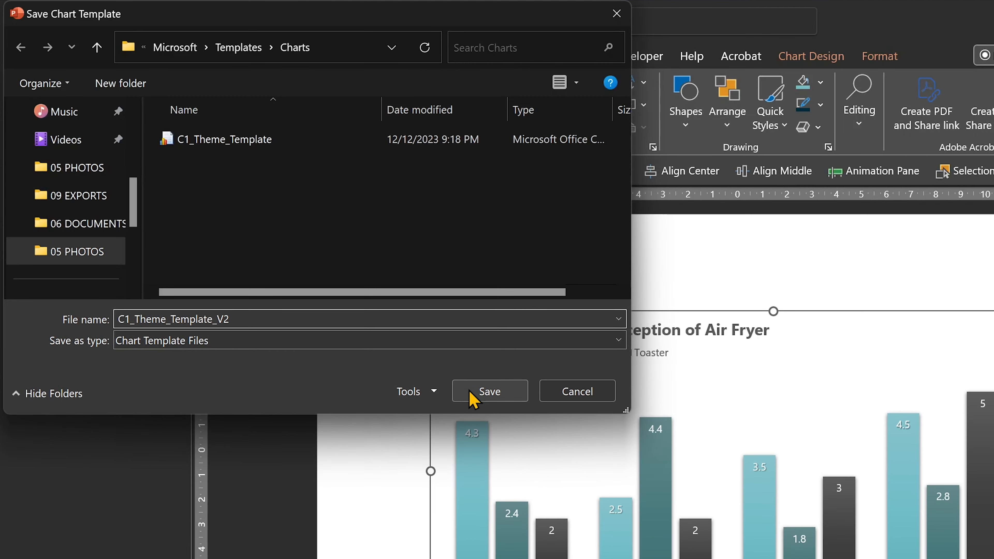
{"action": "left_click", "coordinate": [490, 391]}
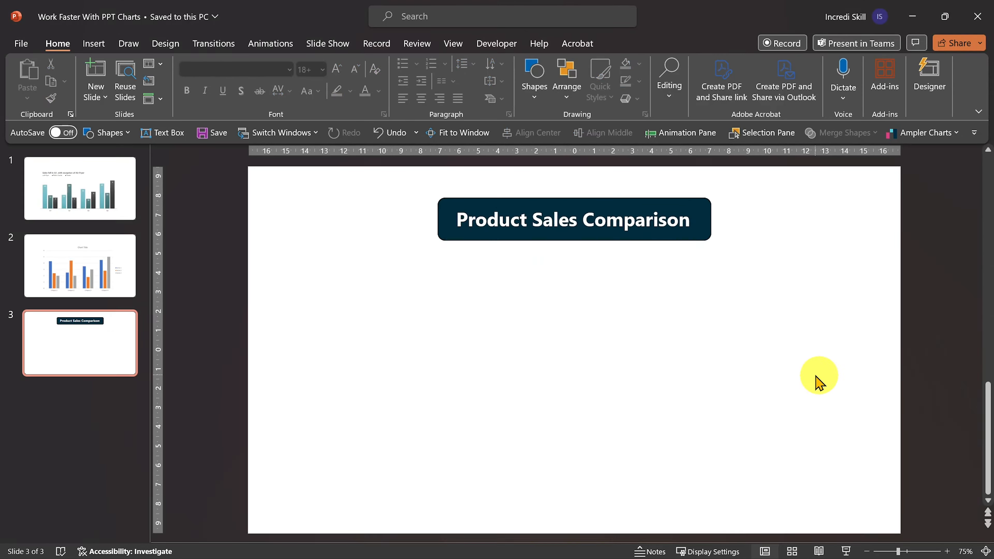
- Insert a chart on slide 3 from the saved C1_Theme_Template_V2 template
{"action": "left_click", "coordinate": [93, 43]}
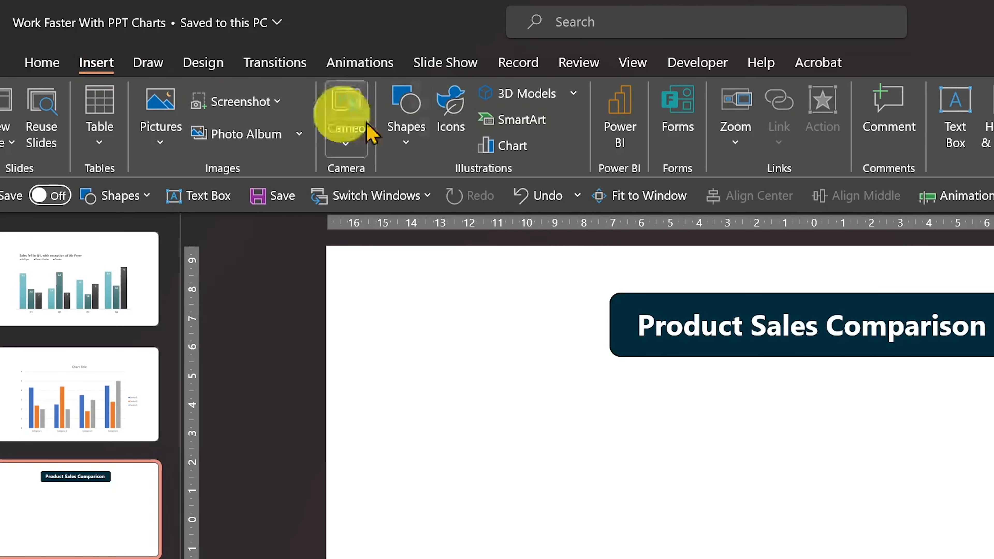
{"action": "left_click", "coordinate": [511, 145]}
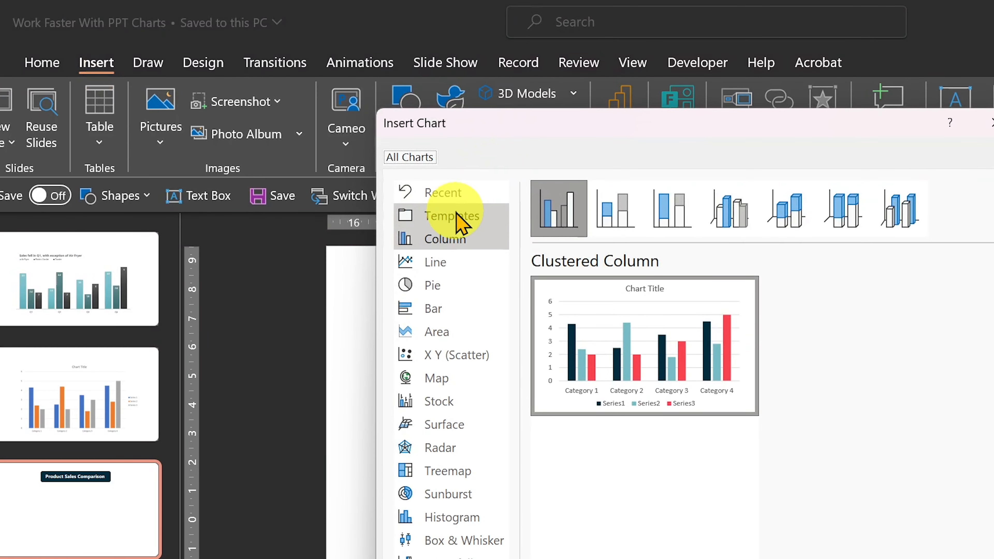
{"action": "left_click", "coordinate": [453, 216]}
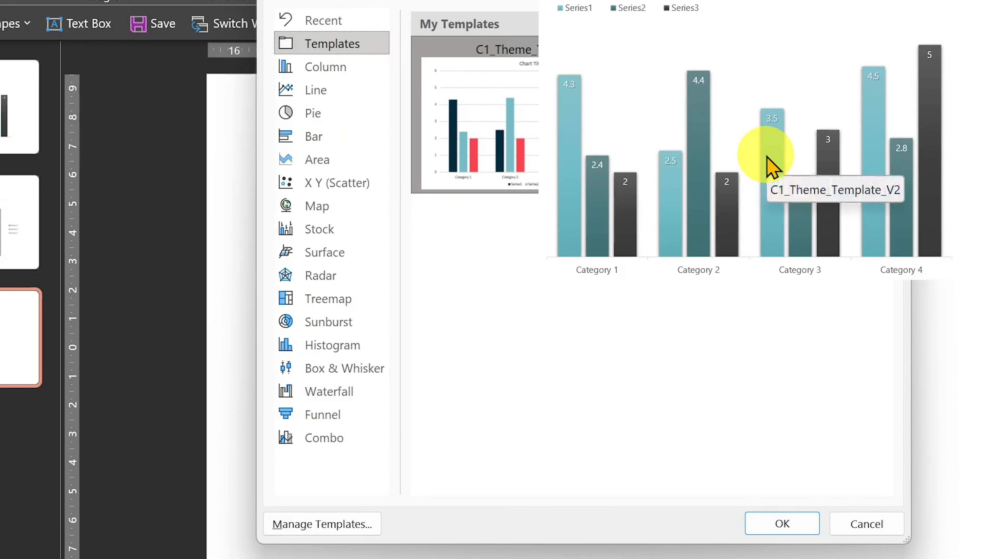
{"action": "left_click", "coordinate": [781, 524]}
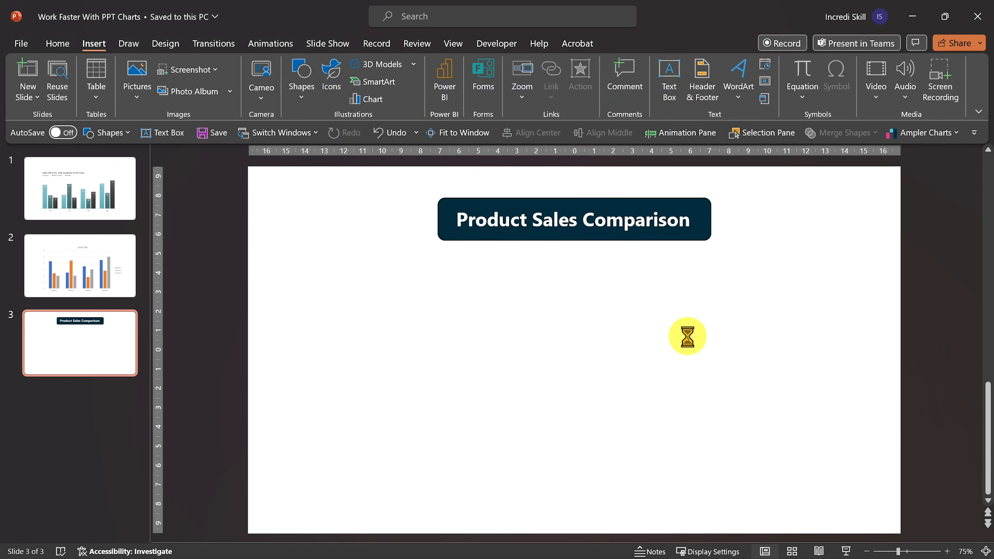
{"action": "left_click", "coordinate": [371, 99]}
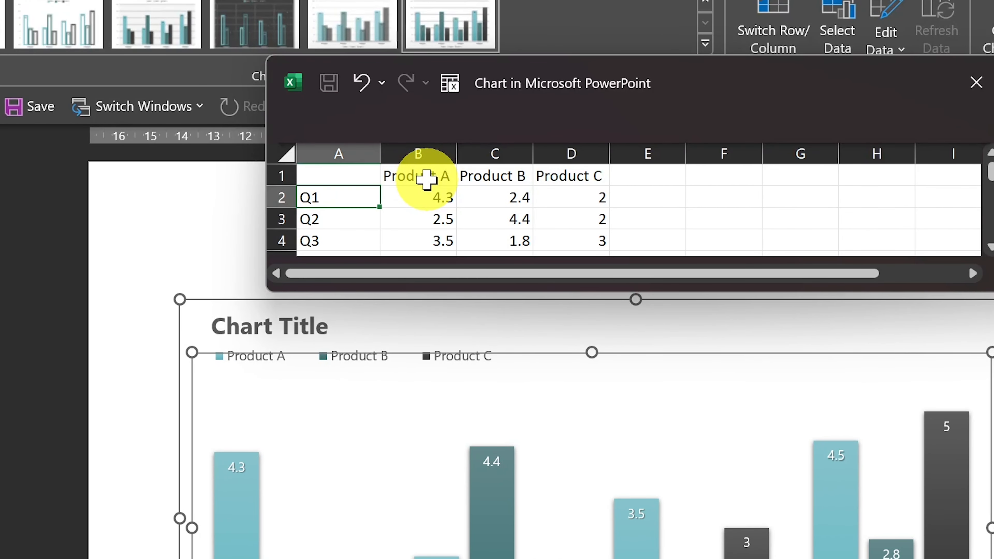
- Edit the chart data to list Product A, B and C across the quarters
{"action": "left_click", "coordinate": [975, 83]}
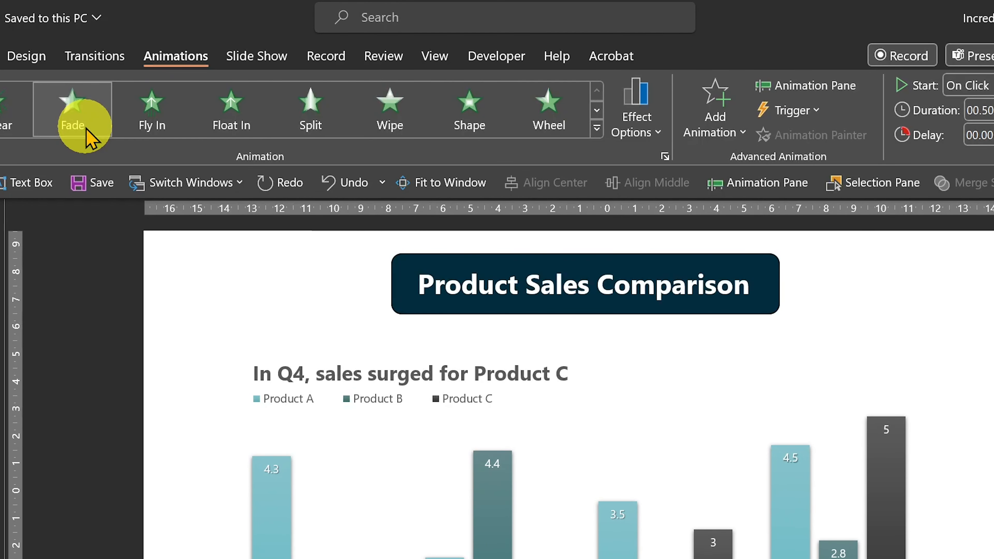
- Apply a Fade entrance animation to the 'In Q4, sales surged for Product C' chart
{"action": "left_click", "coordinate": [635, 118]}
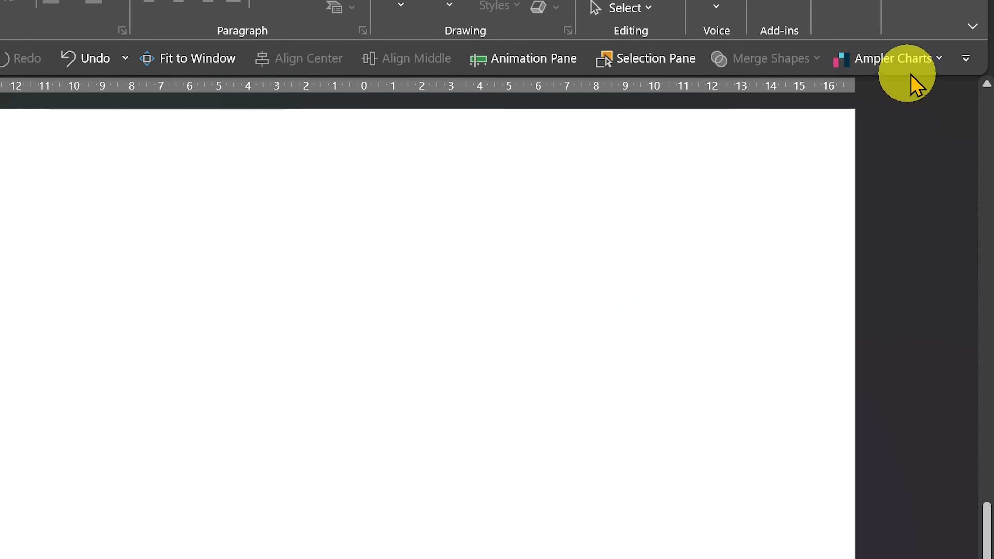
- Add an Ampler line chart of Series 1–3 over 2021–2023, then start an Ampler pie chart
{"action": "left_click", "coordinate": [894, 57]}
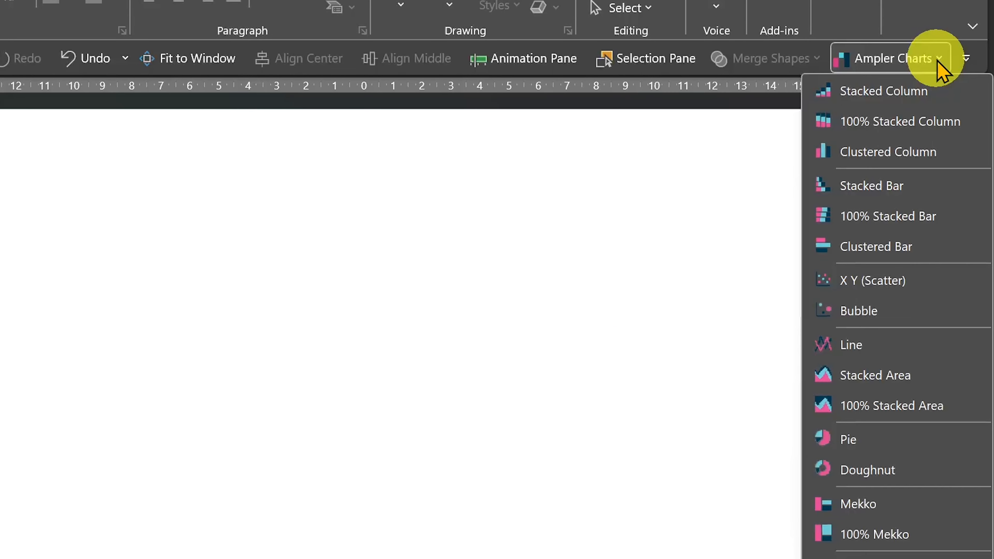
{"action": "mouse_move", "coordinate": [851, 344]}
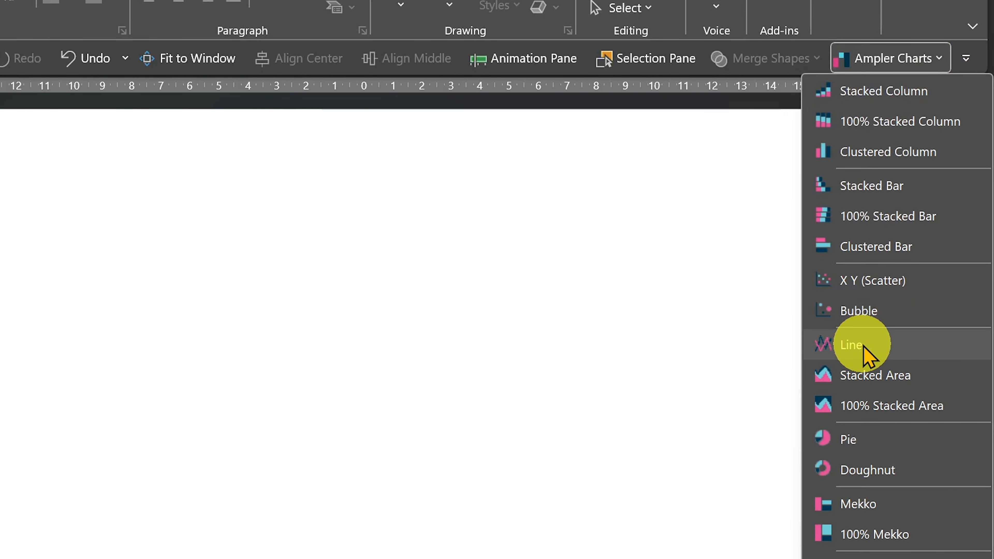
{"action": "left_click", "coordinate": [851, 345]}
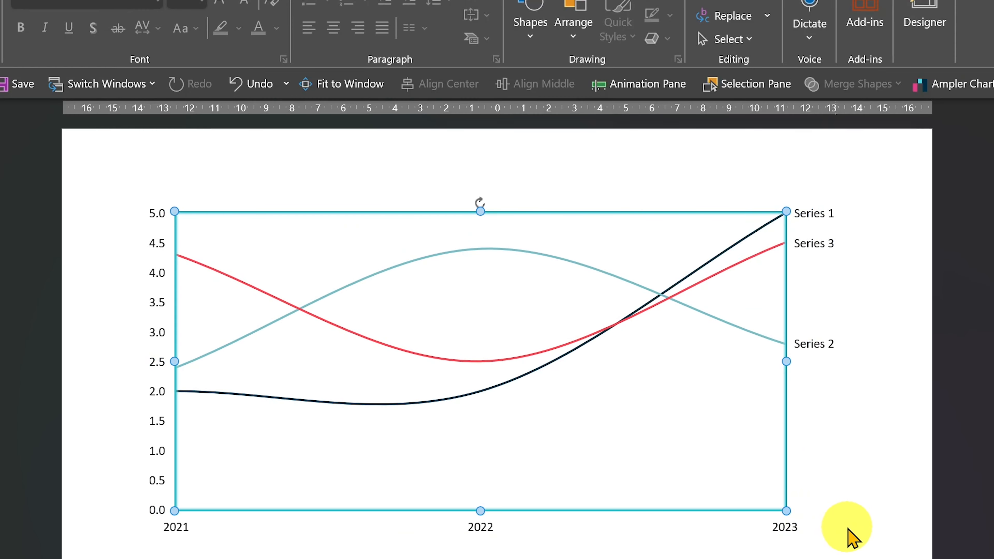
{"action": "left_click", "coordinate": [905, 83]}
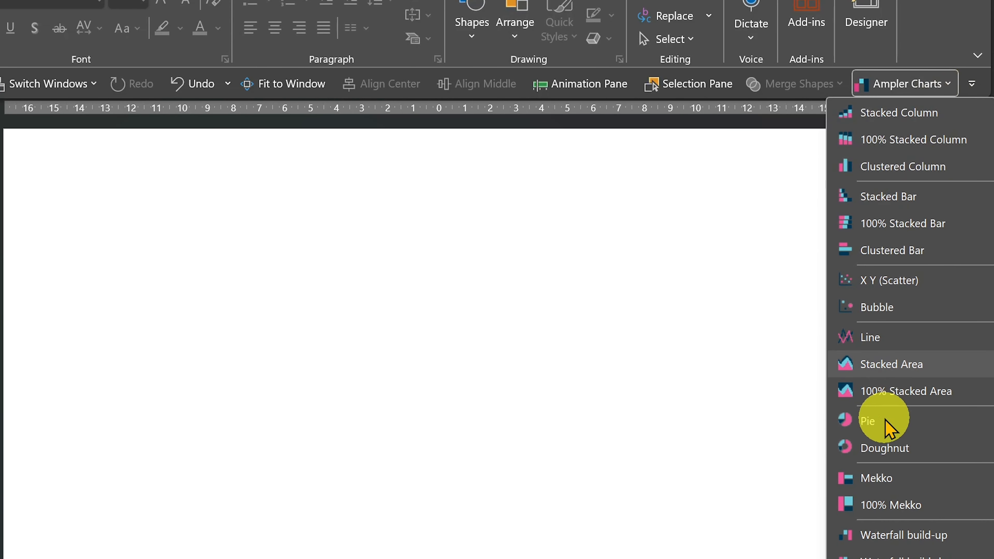
{"action": "left_click", "coordinate": [868, 421]}
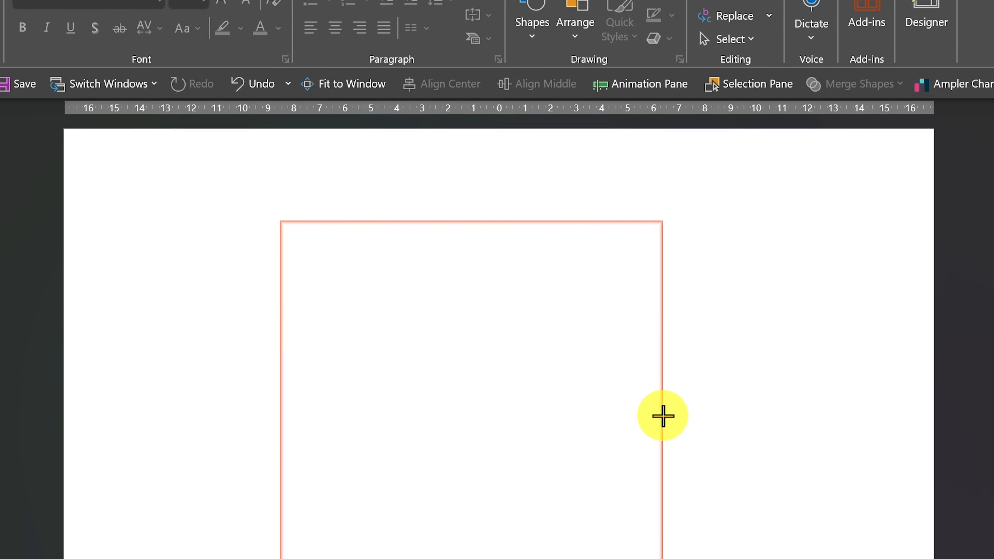